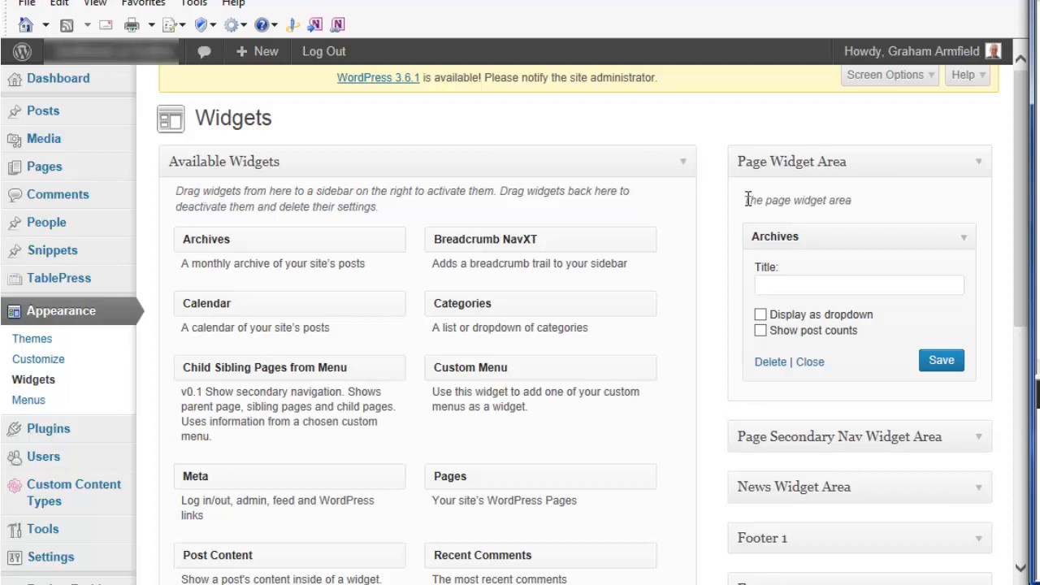
{"action": "mouse_move", "coordinate": [740, 205]}
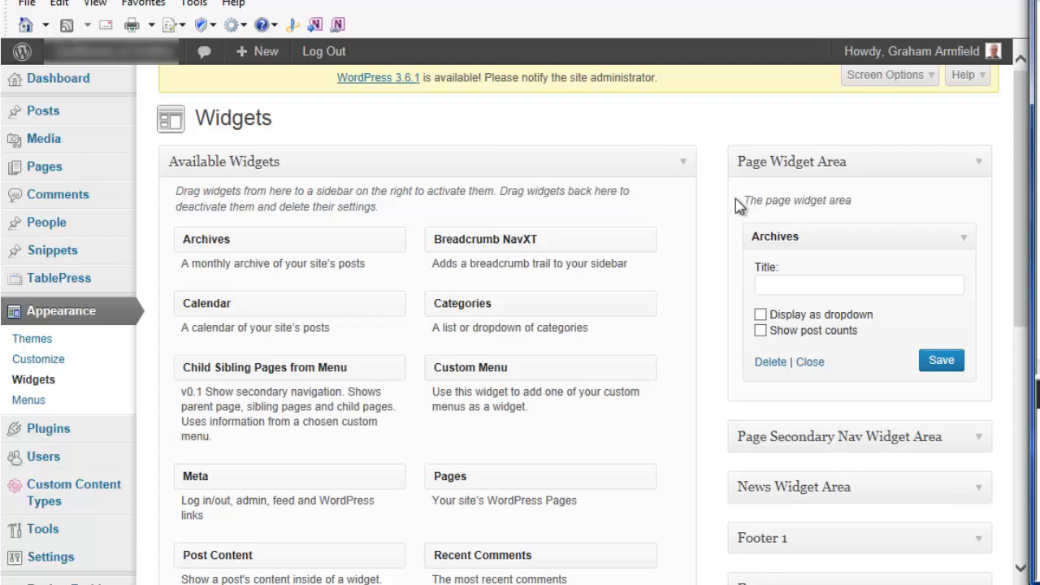
{"action": "mouse_move", "coordinate": [729, 205]}
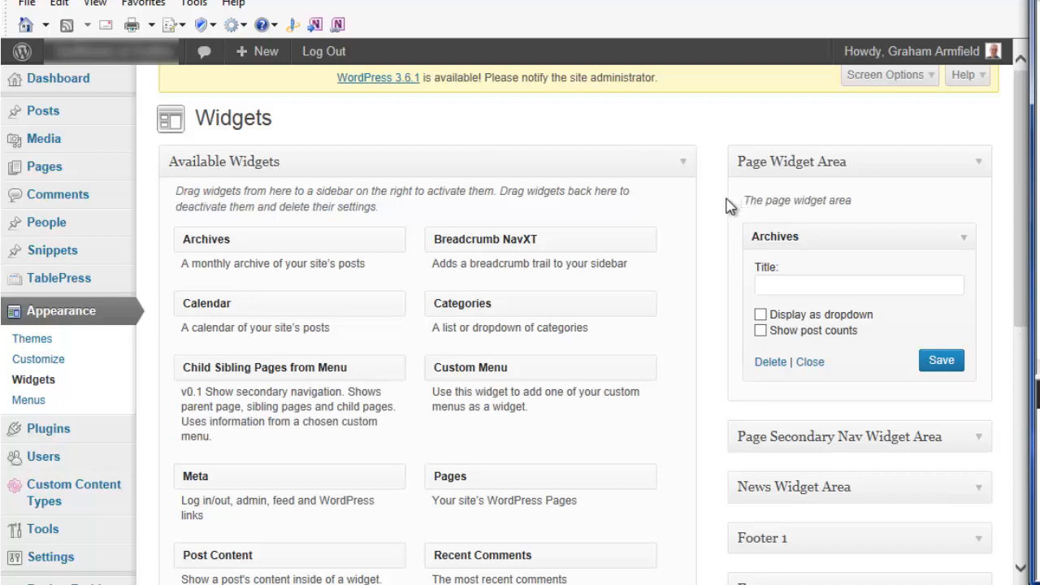
{"action": "mouse_move", "coordinate": [701, 206]}
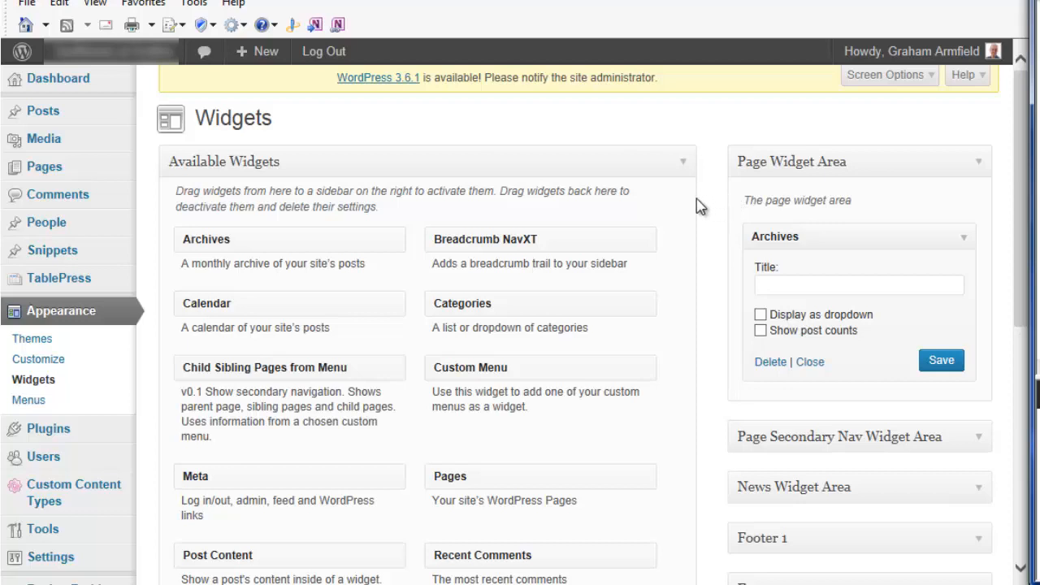
{"action": "mouse_move", "coordinate": [671, 206]}
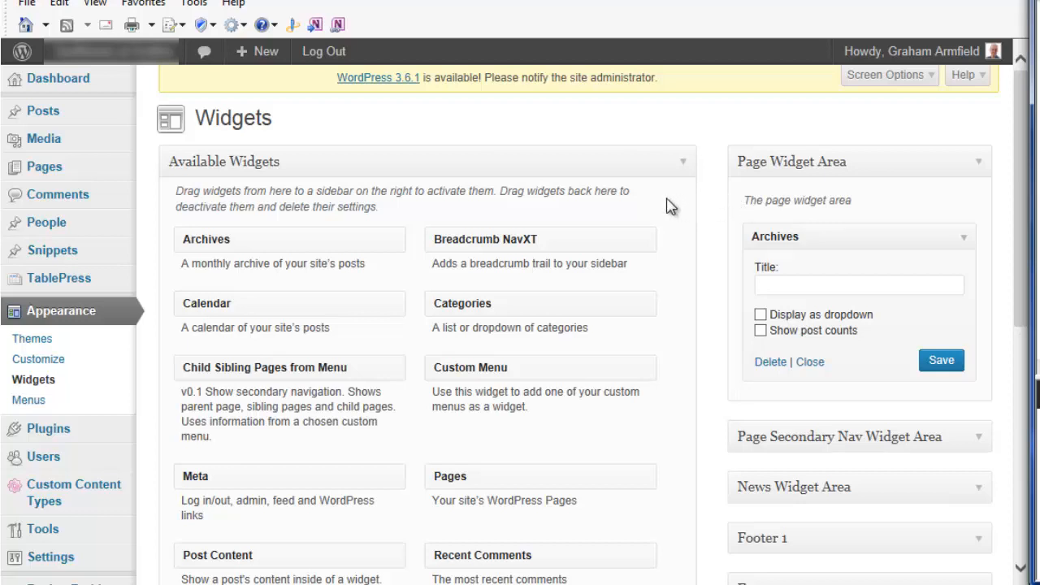
{"action": "mouse_move", "coordinate": [641, 206]}
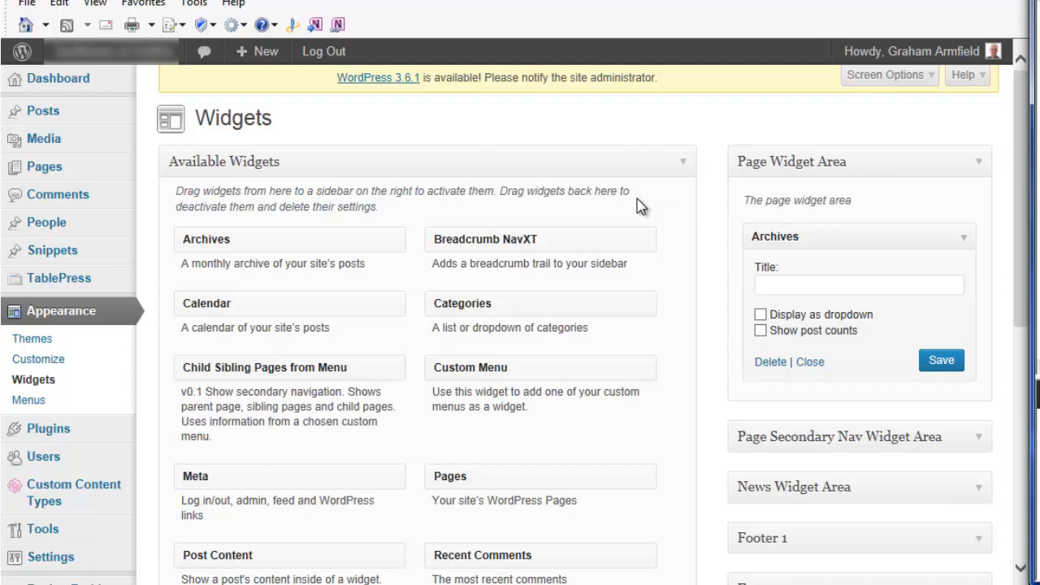
{"action": "mouse_move", "coordinate": [626, 205]}
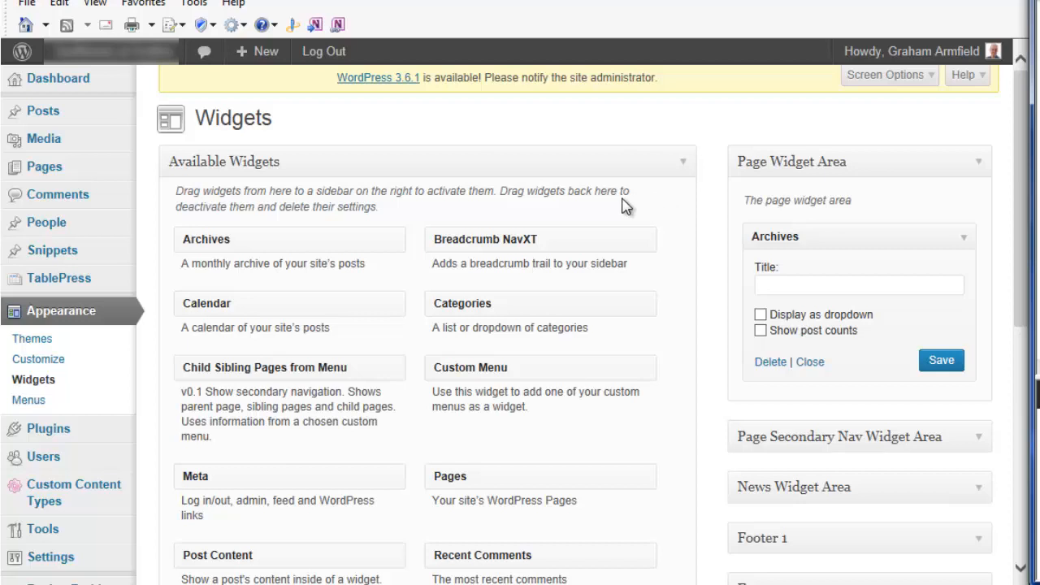
{"action": "mouse_move", "coordinate": [622, 229]}
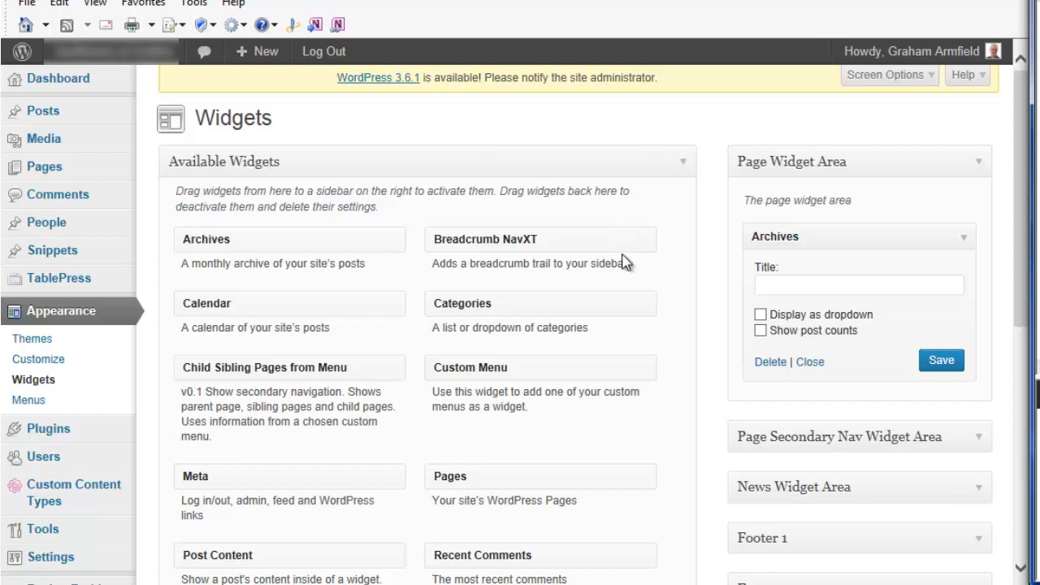
{"action": "mouse_move", "coordinate": [626, 293]}
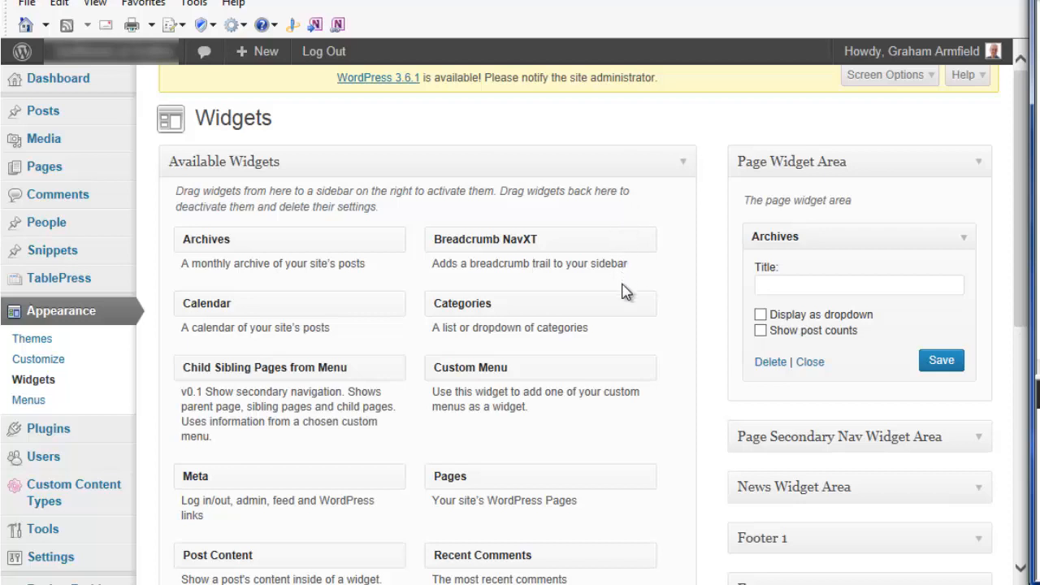
{"action": "mouse_move", "coordinate": [623, 304]}
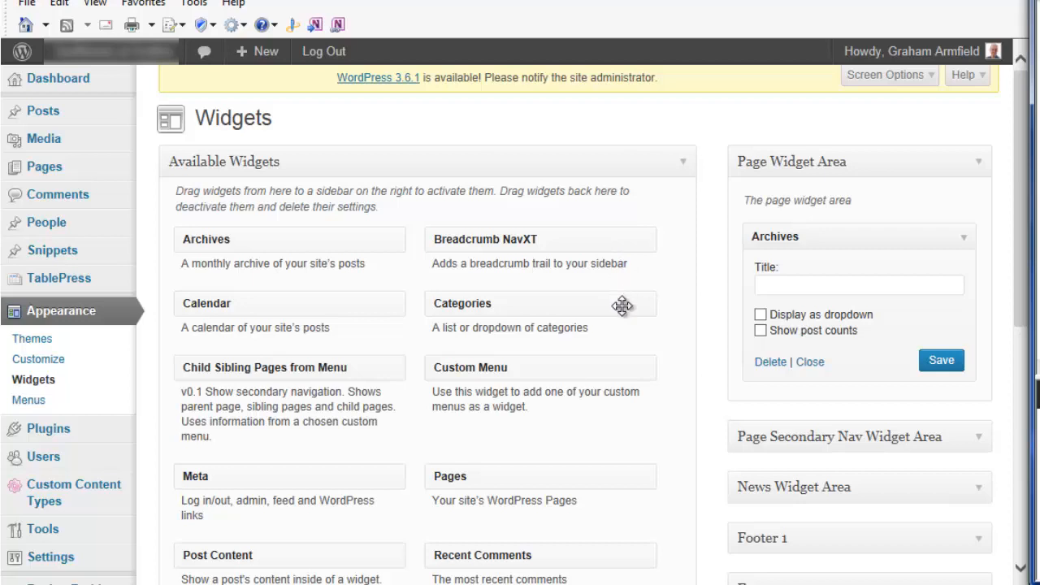
{"action": "mouse_move", "coordinate": [642, 306]}
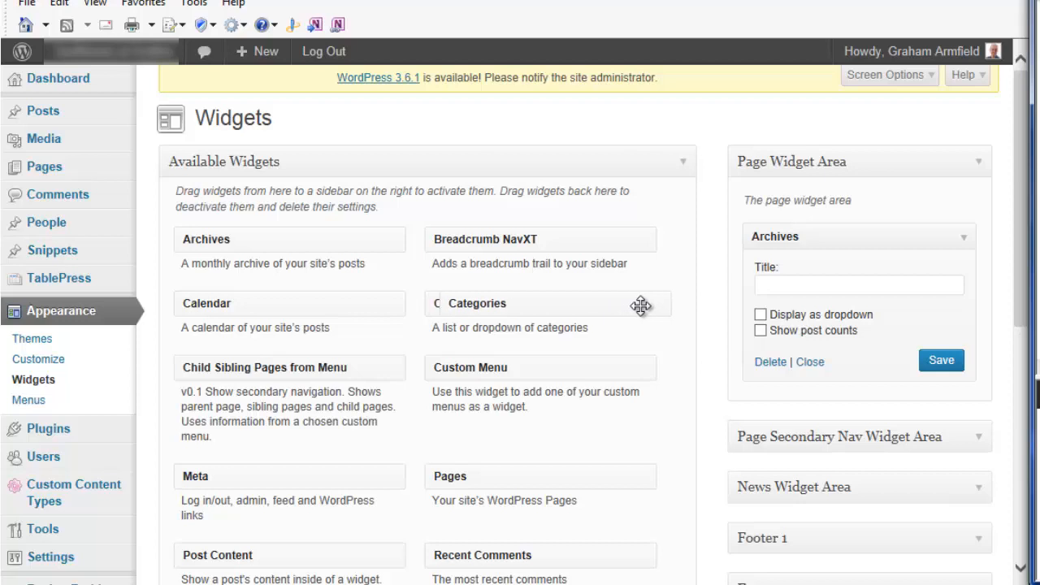